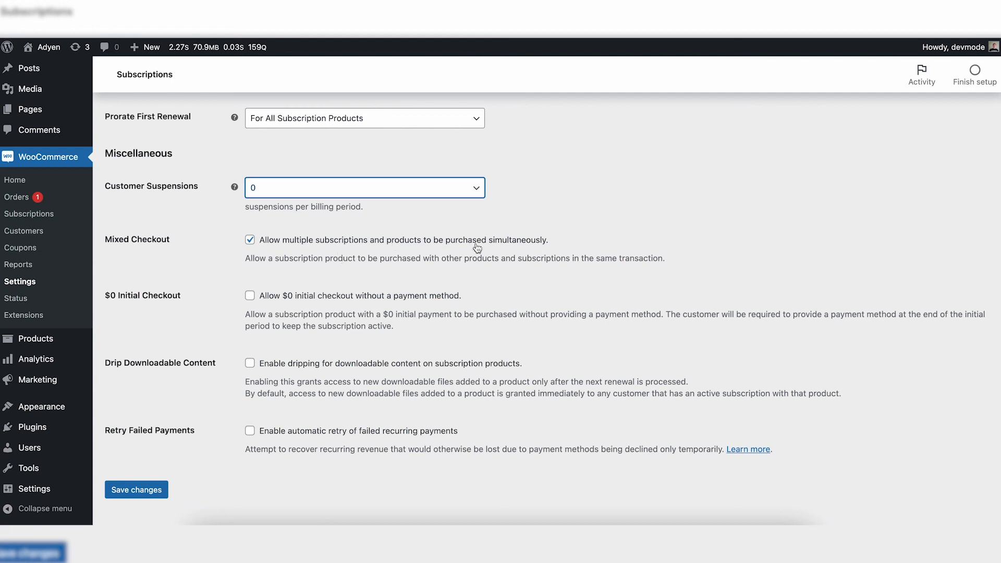
pyautogui.moveTo(508, 259)
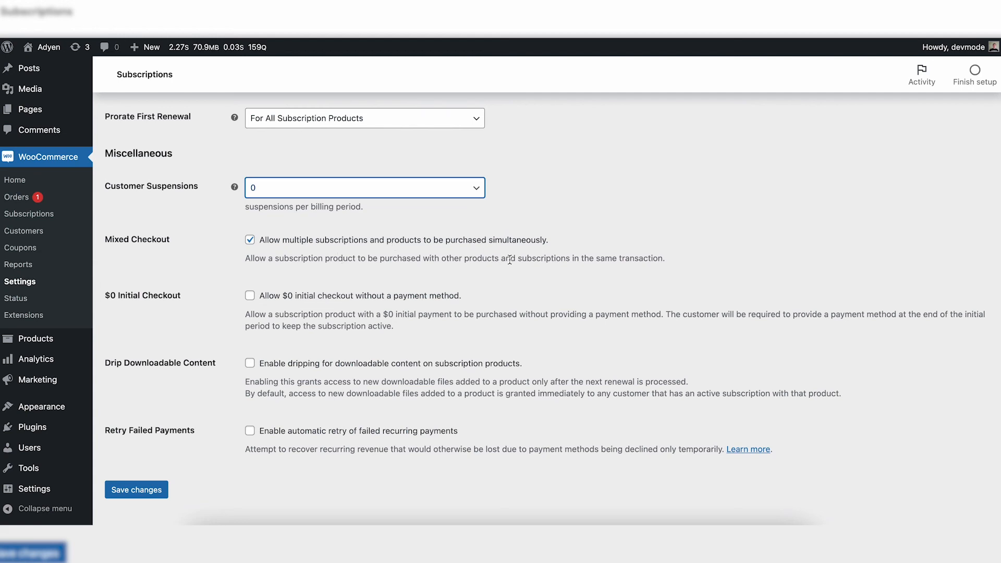
pyautogui.scroll(-3)
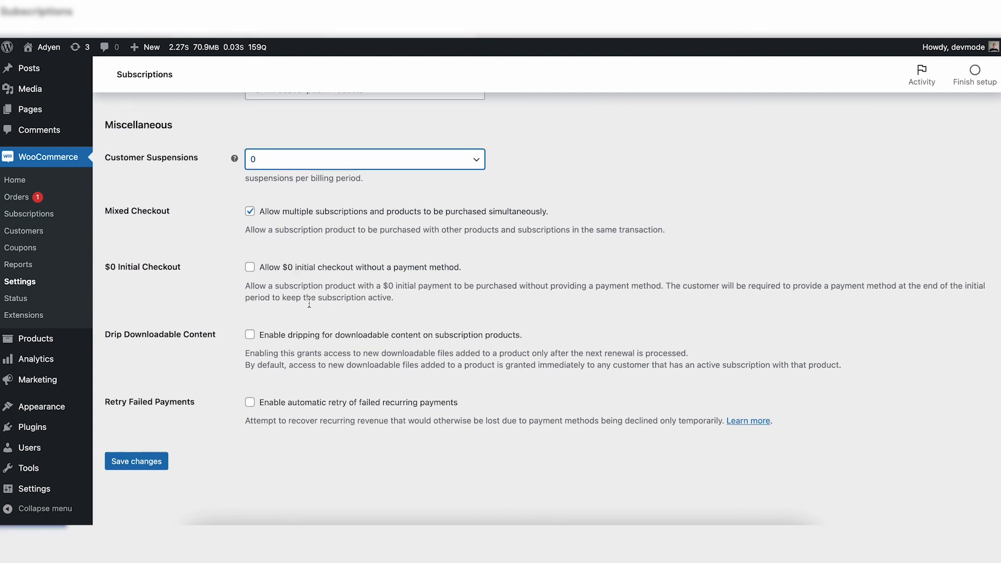
pyautogui.moveTo(395, 299)
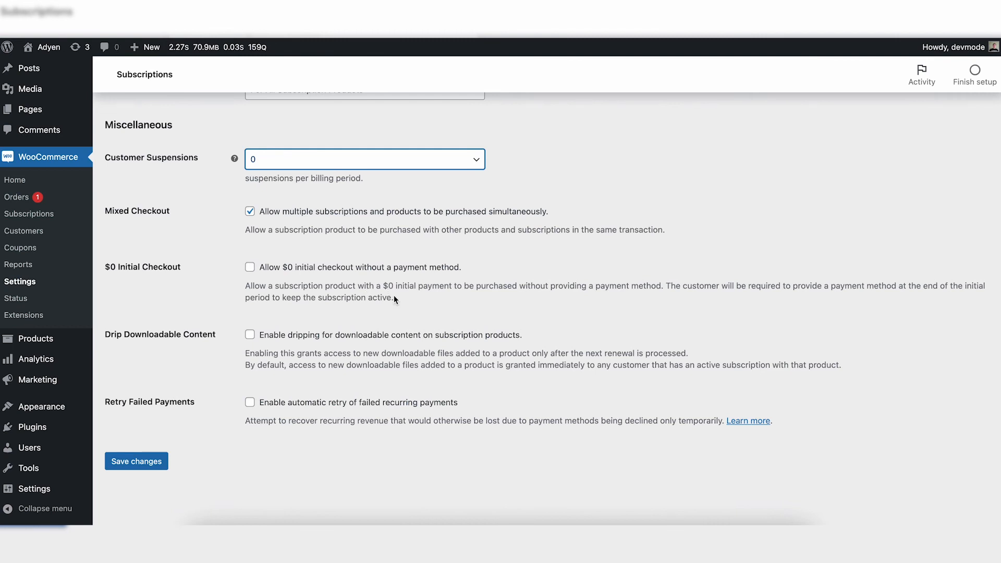